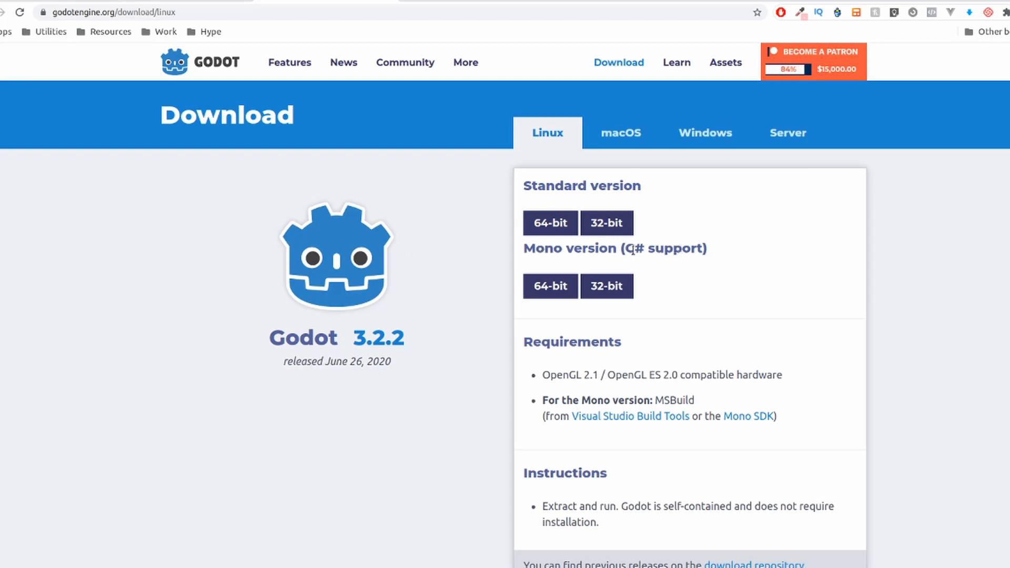
pyautogui.moveTo(550, 286)
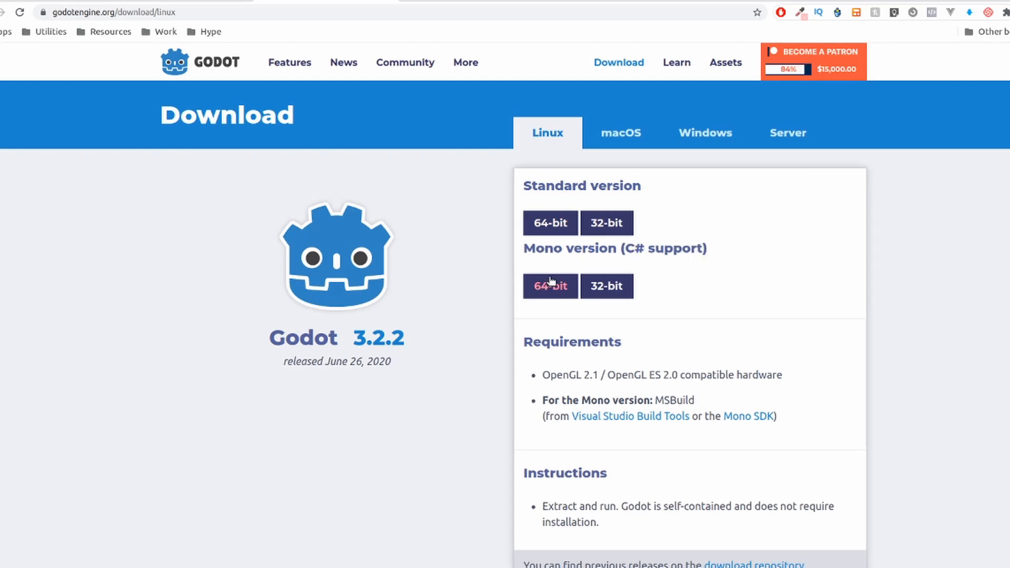
pyautogui.moveTo(548, 292)
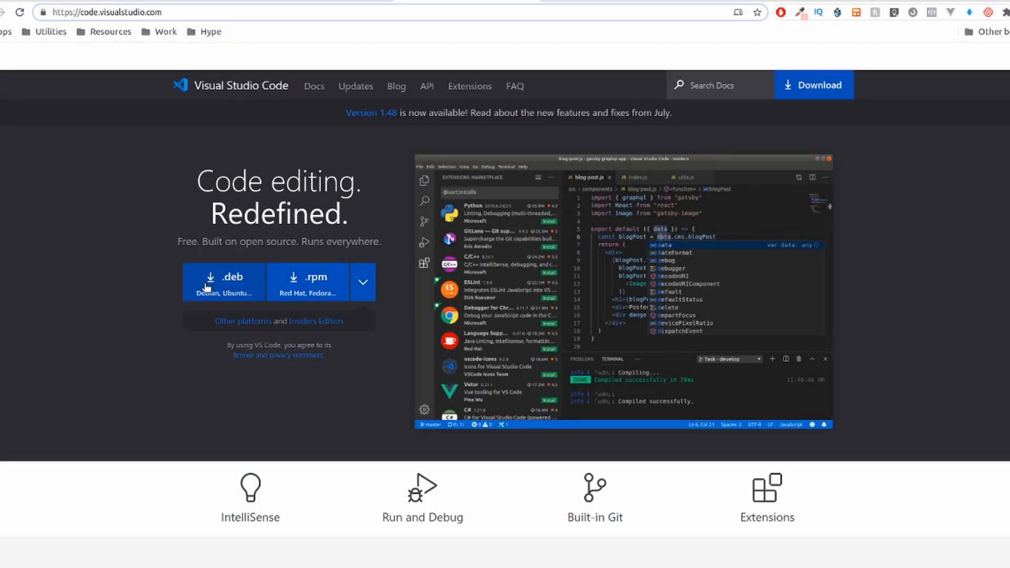
# Step: Expand the download dropdown to list macOS, Windows x64 and Linux x64 builds
pyautogui.click(362, 281)
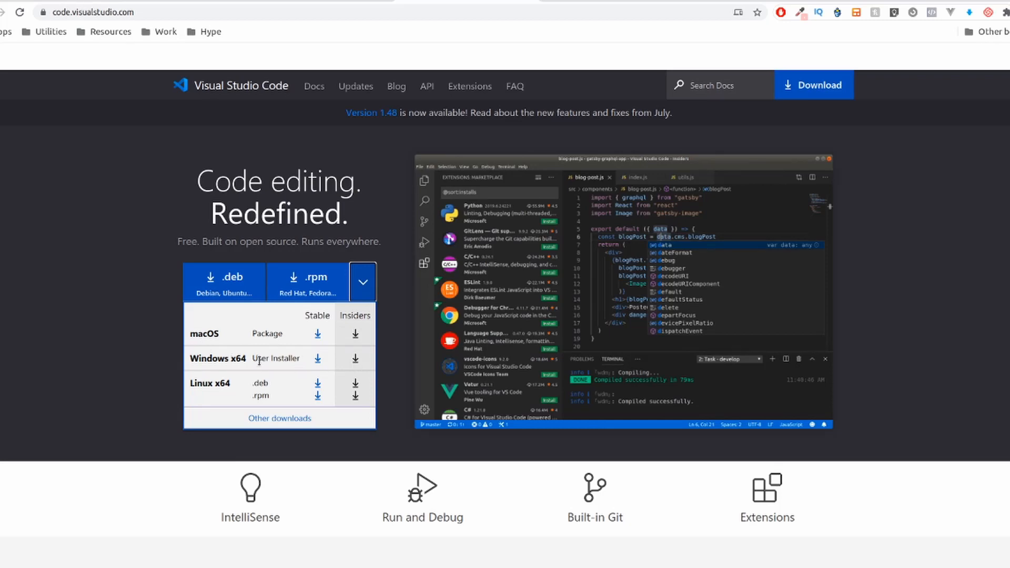
pyautogui.moveTo(137, 235)
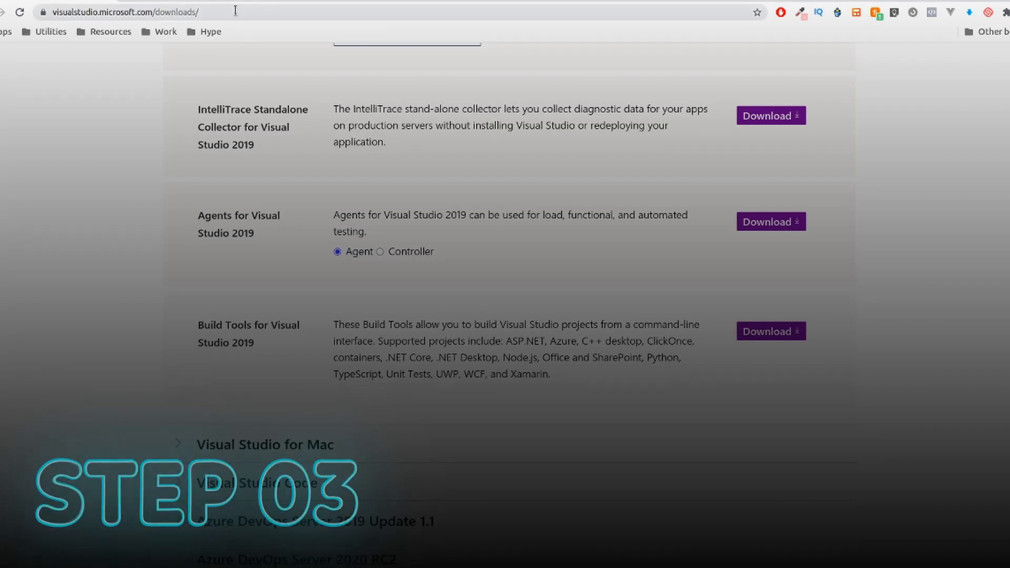
# Step: Download Build Tools for Visual Studio 2019 from the Tools section and launch its installer
pyautogui.scroll(3)
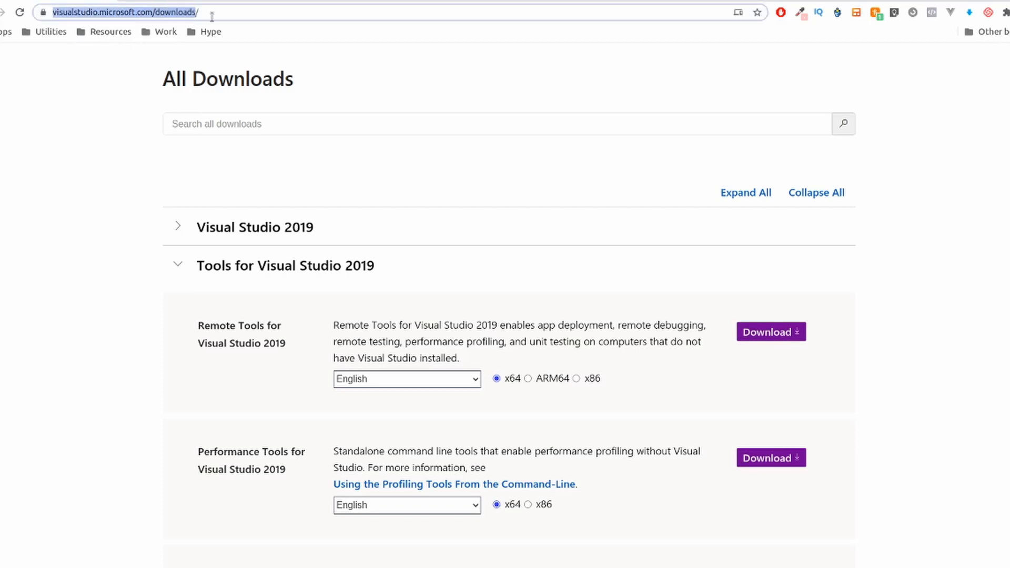
pyautogui.scroll(-3)
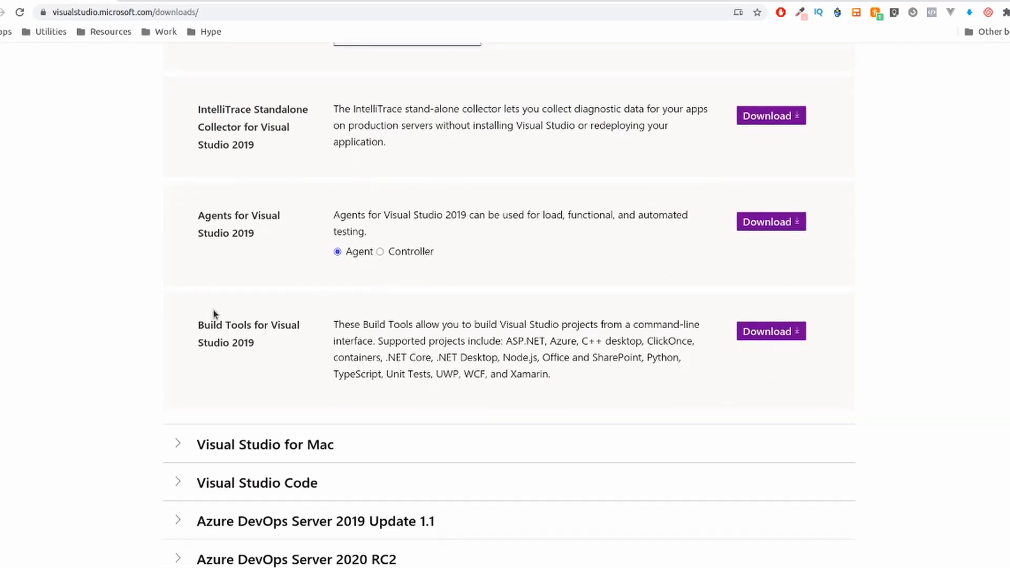
pyautogui.moveTo(238, 331)
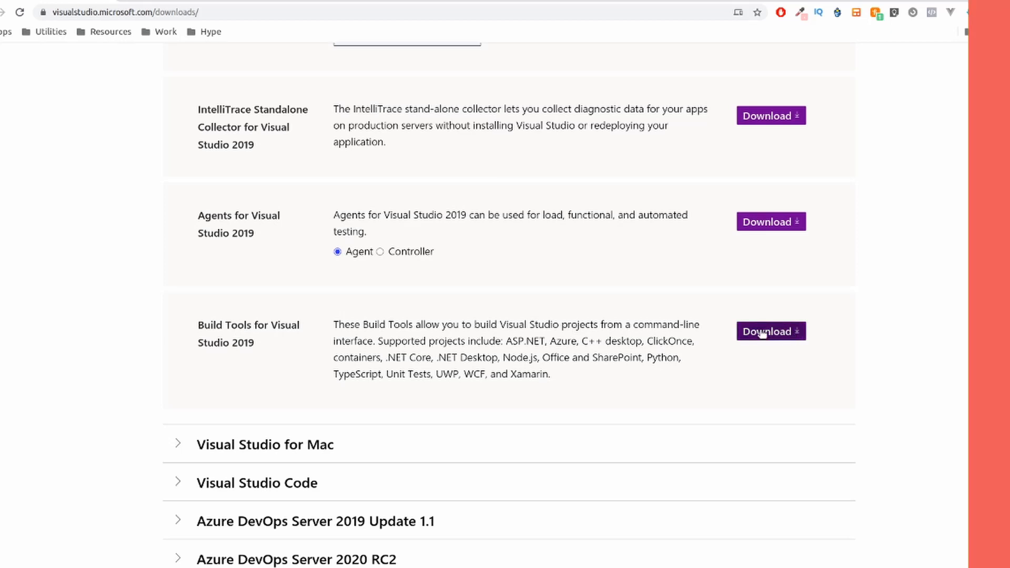
pyautogui.click(770, 331)
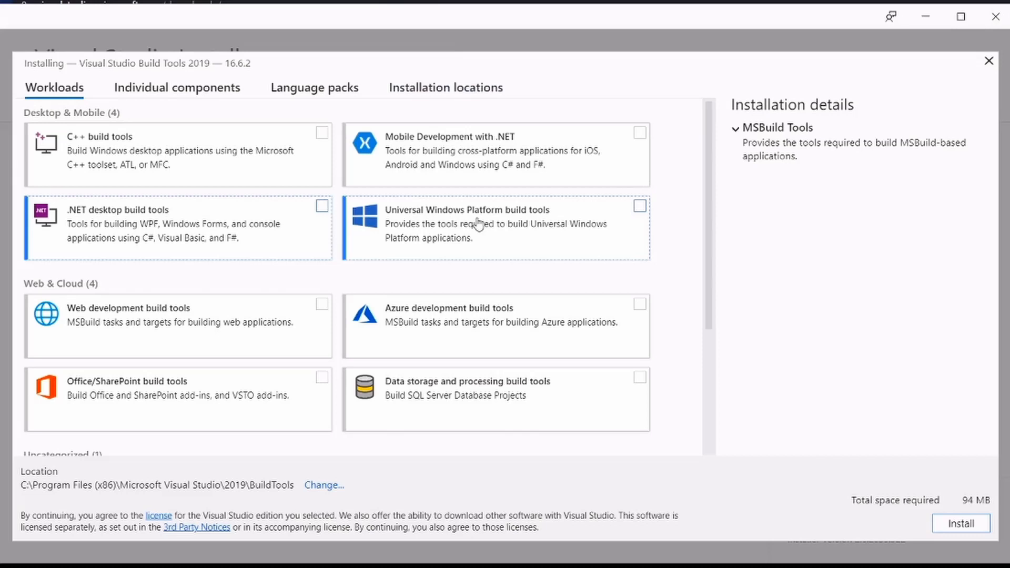
# Step: Tick the Universal Windows Platform build tools and .NET desktop build tools workloads
pyautogui.click(639, 206)
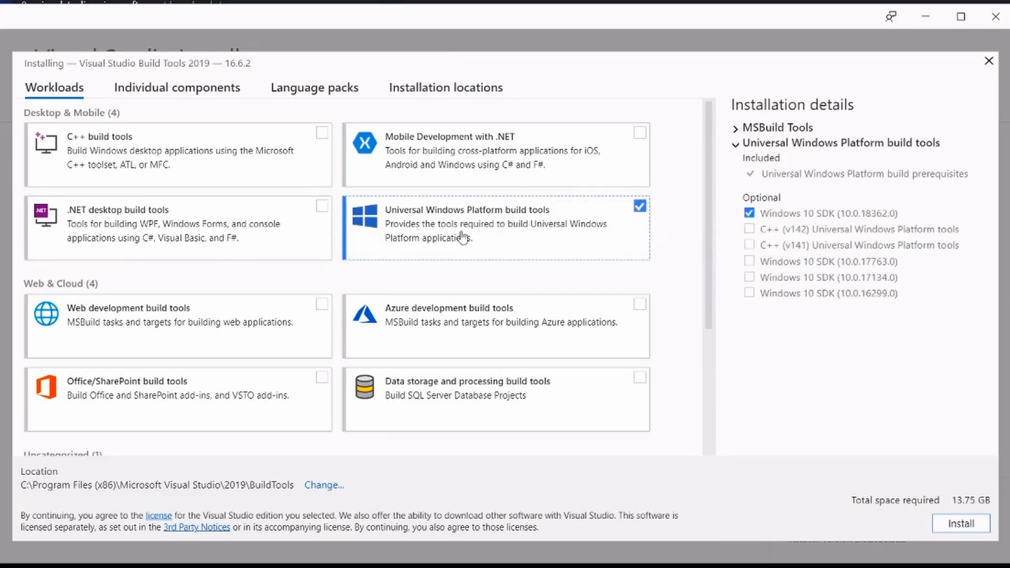
pyautogui.moveTo(322, 209)
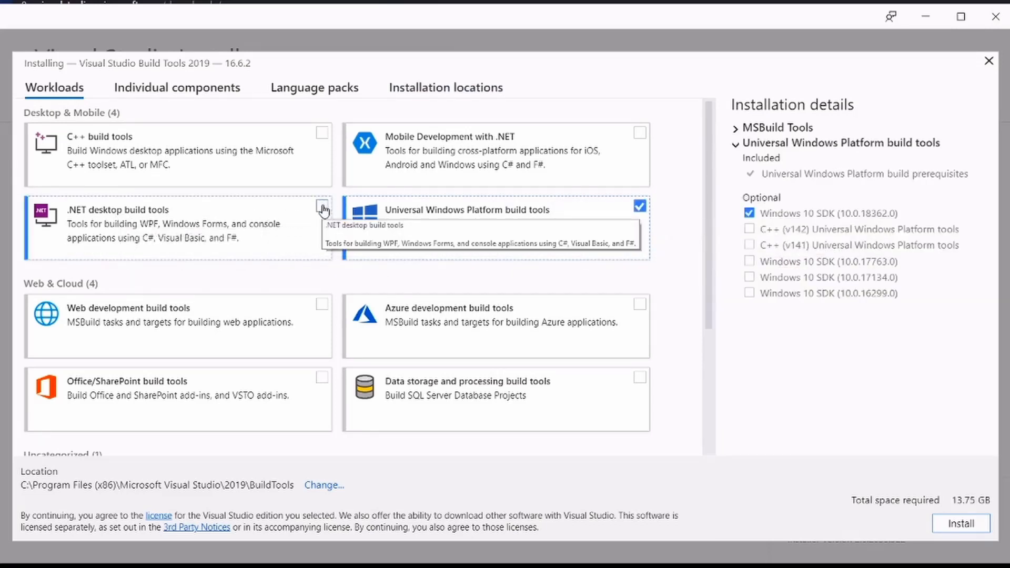
pyautogui.click(322, 206)
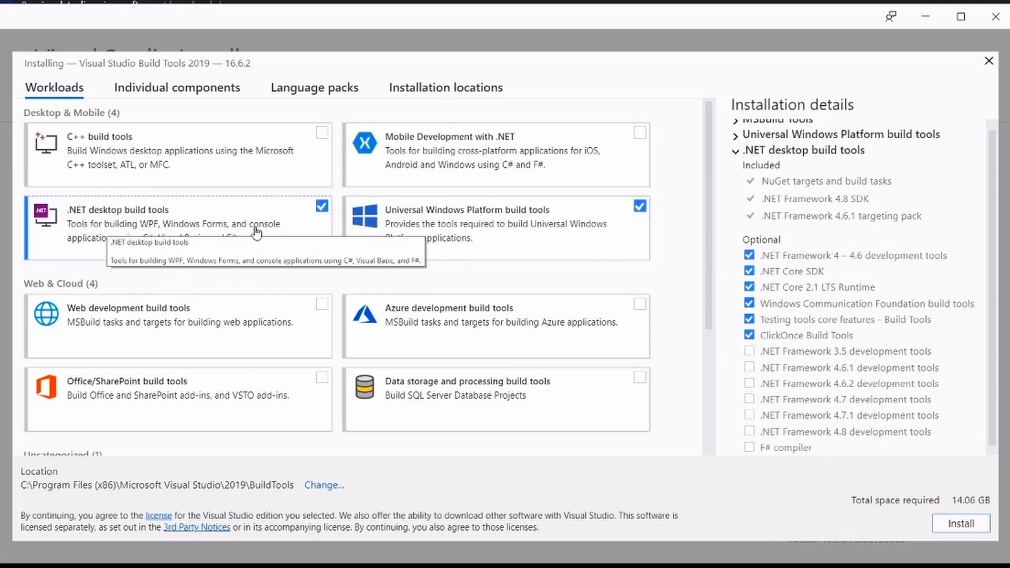
pyautogui.click(749, 392)
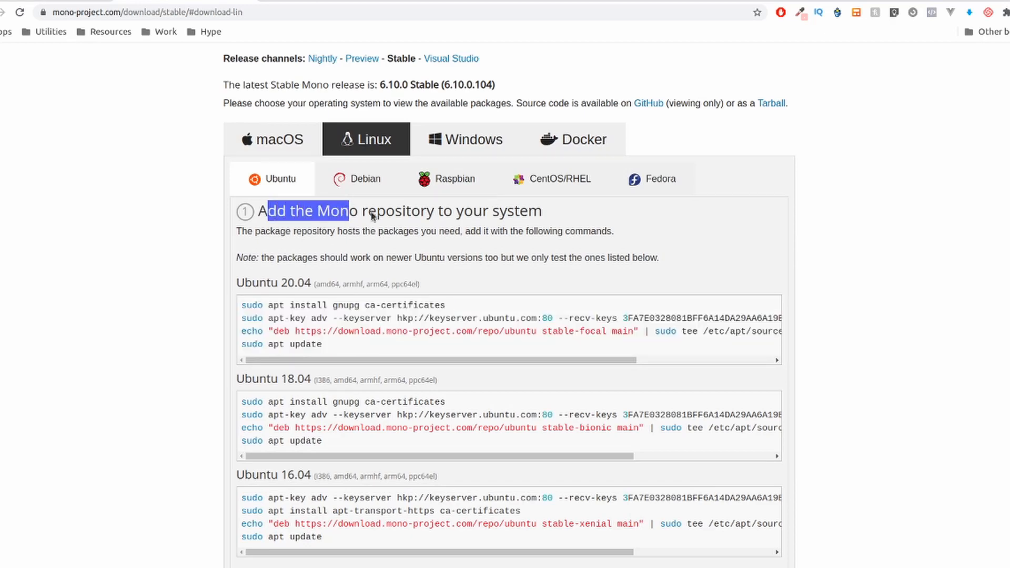
# Step: Scroll down the Ubuntu page to the Install Mono step with the mono-devel command
pyautogui.scroll(-3)
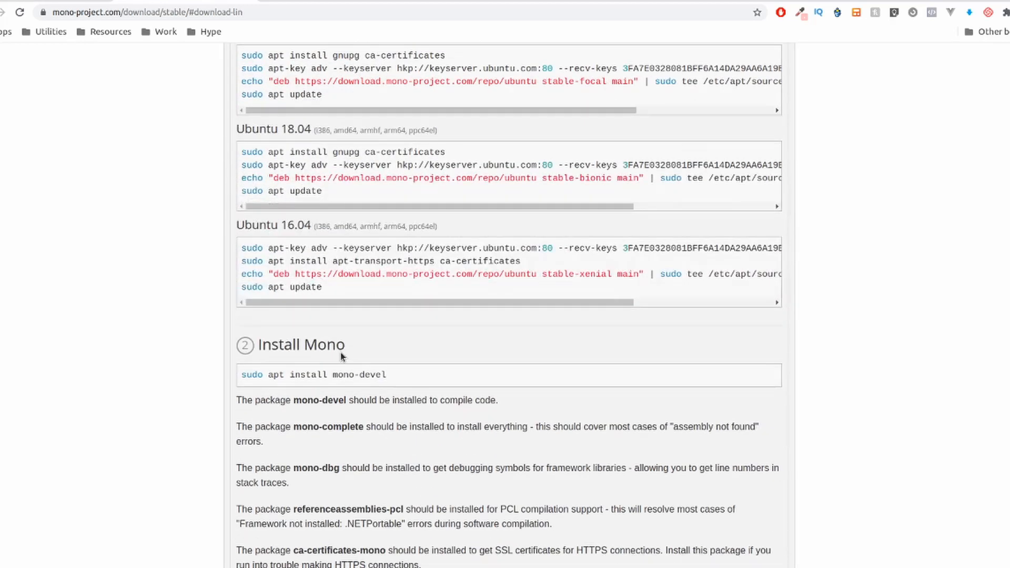
pyautogui.scroll(-3)
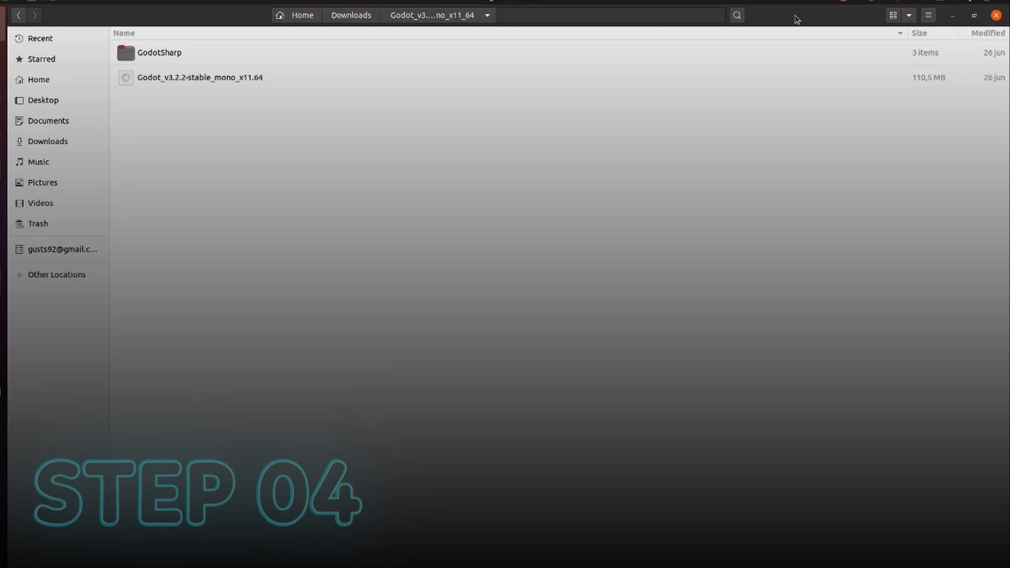
# Step: Run the Godot_v3.2.2-stable_mono_x11.64 executable from the extracted folder
pyautogui.click(200, 77)
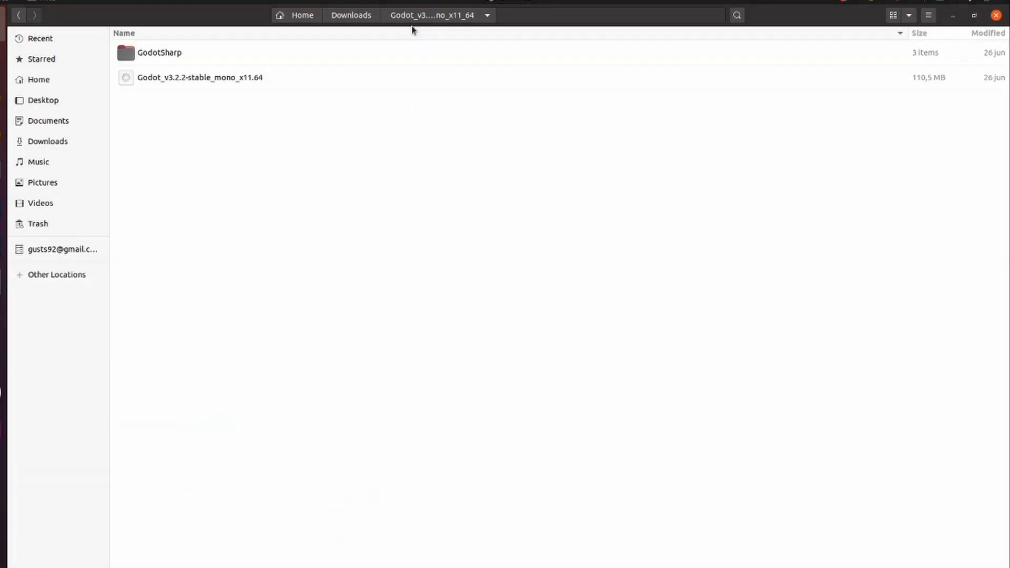
pyautogui.click(200, 78)
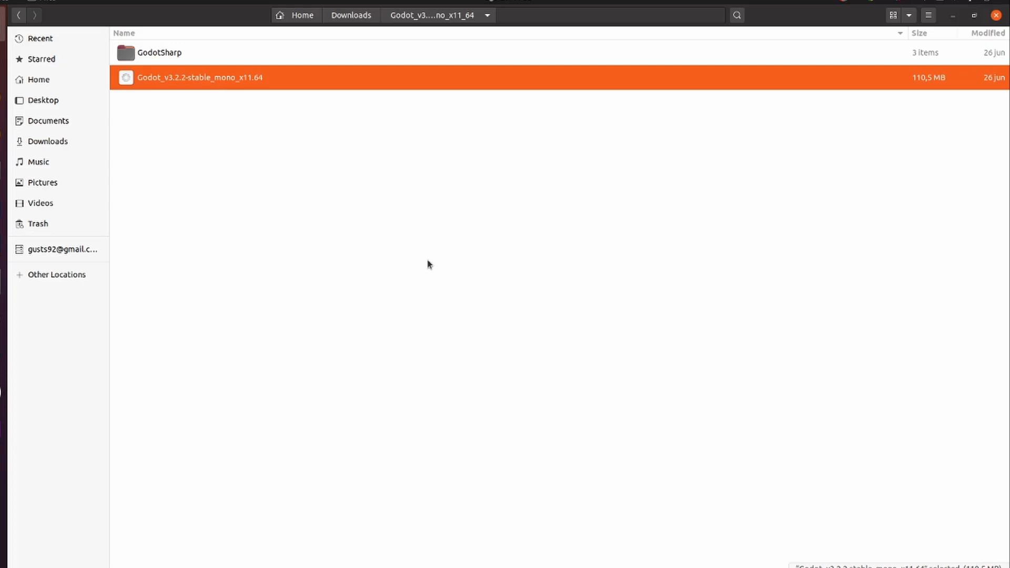
pyautogui.doubleClick(200, 77)
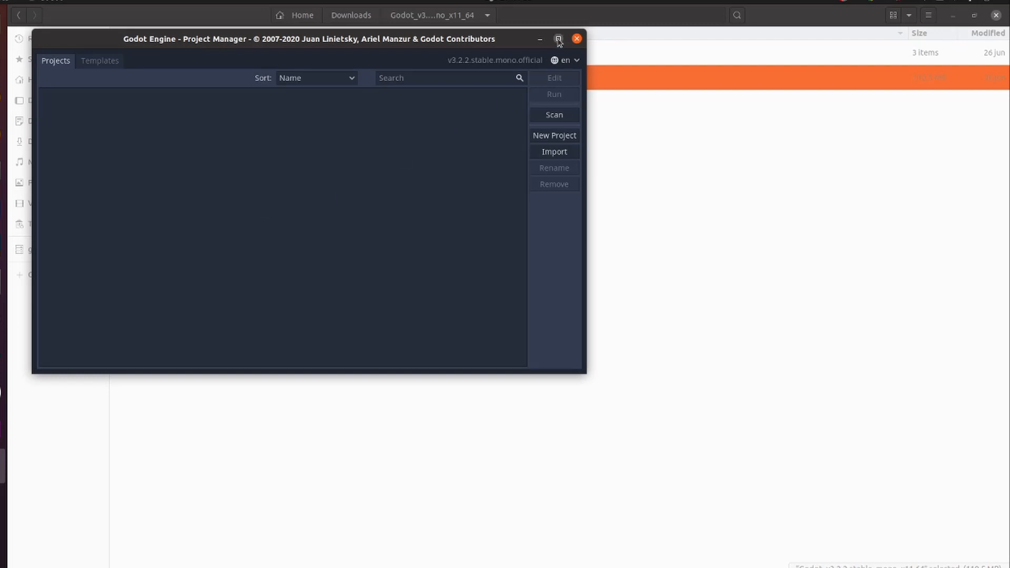
# Step: Maximize the Godot Project Manager window
pyautogui.click(557, 38)
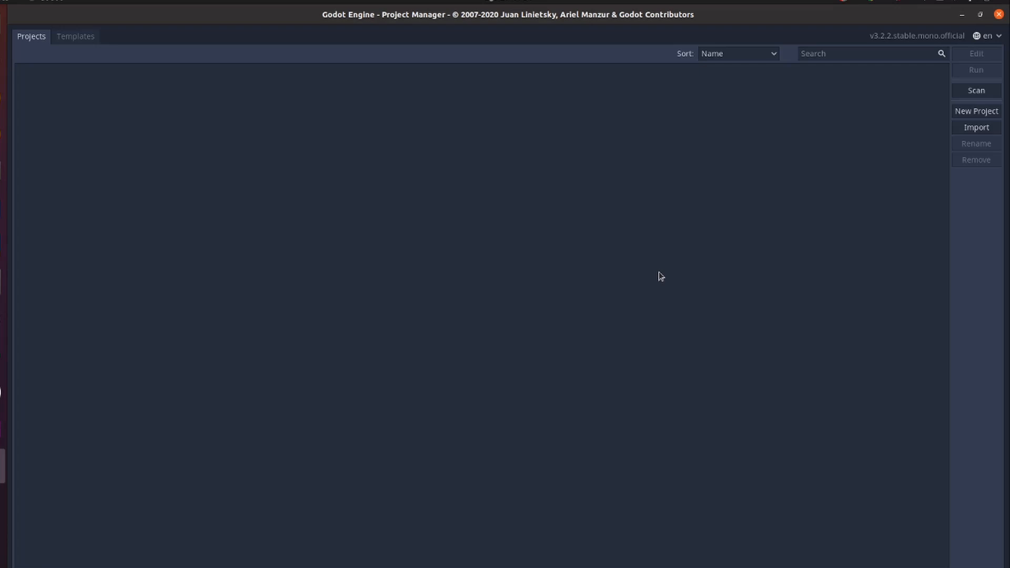